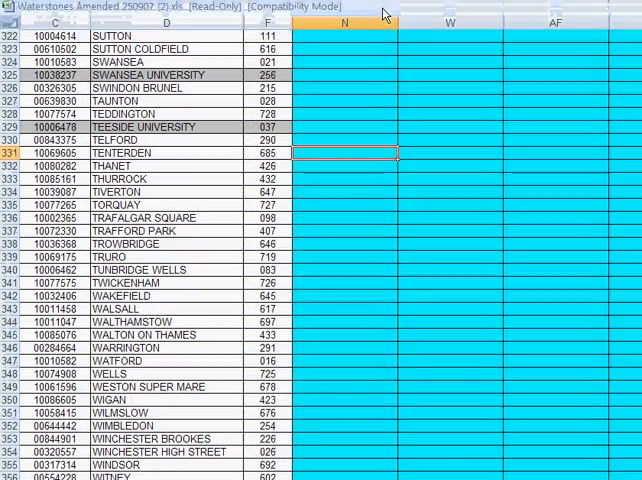
- Begin a VLOOKUP in the first branch's quantity cell N42 using its code in F42 as lookup value
scroll("up", 3)
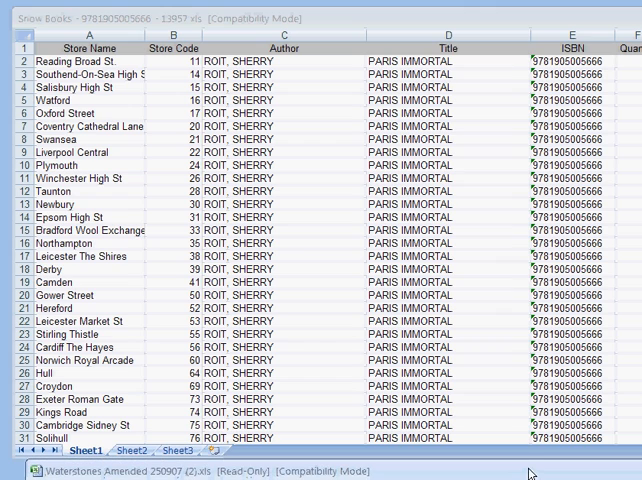
mouse_move(336, 194)
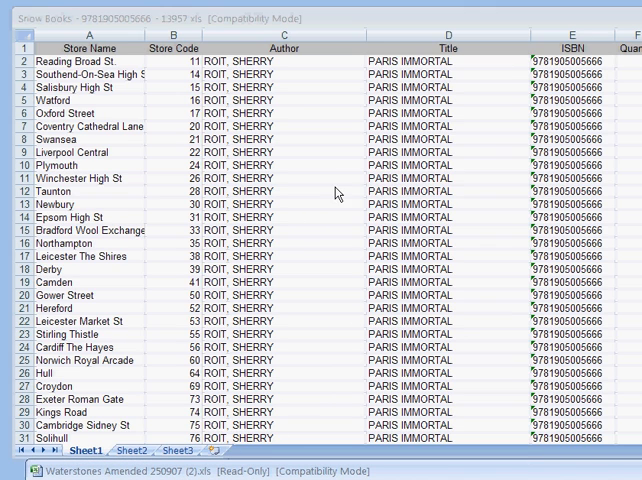
mouse_move(300, 148)
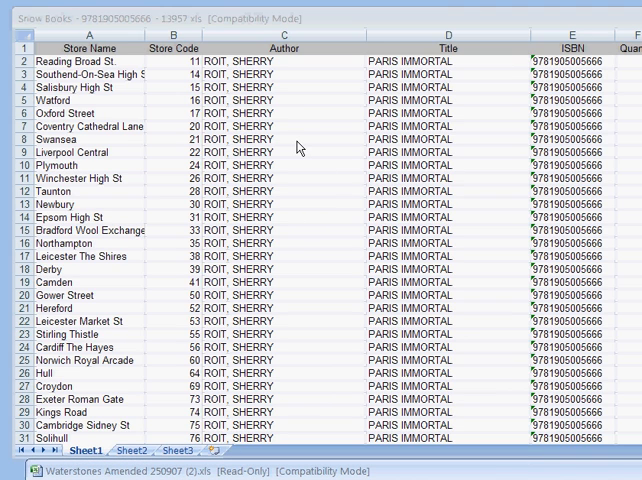
mouse_move(540, 136)
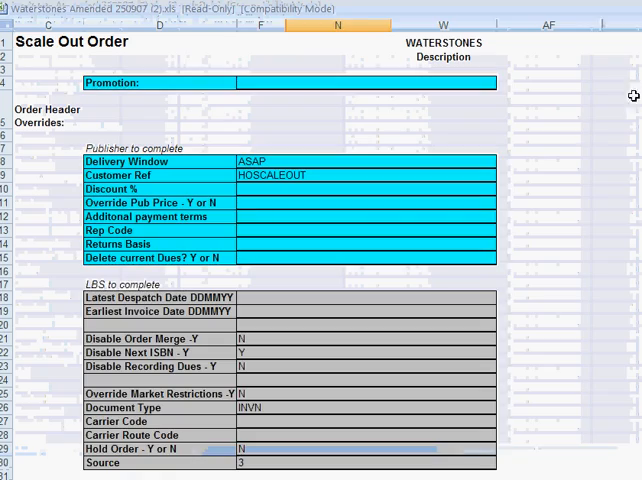
scroll("down", 3)
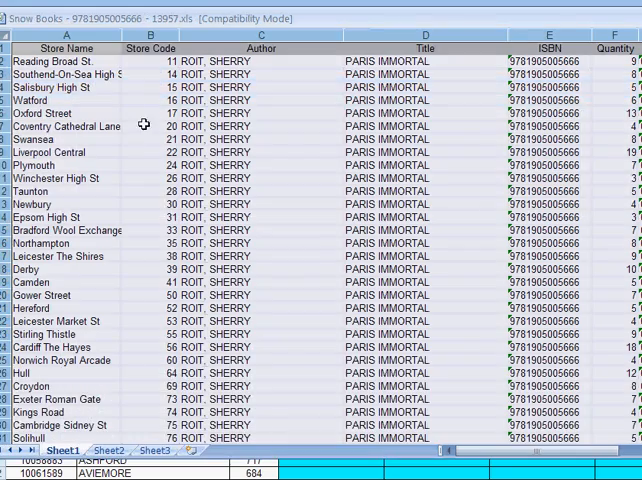
left_click(152, 36)
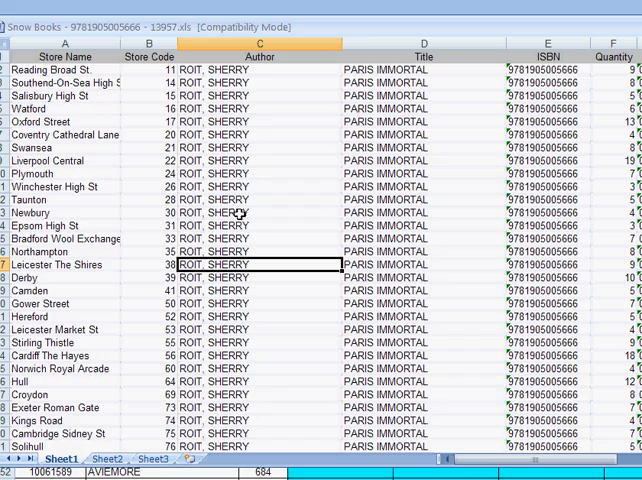
mouse_move(238, 108)
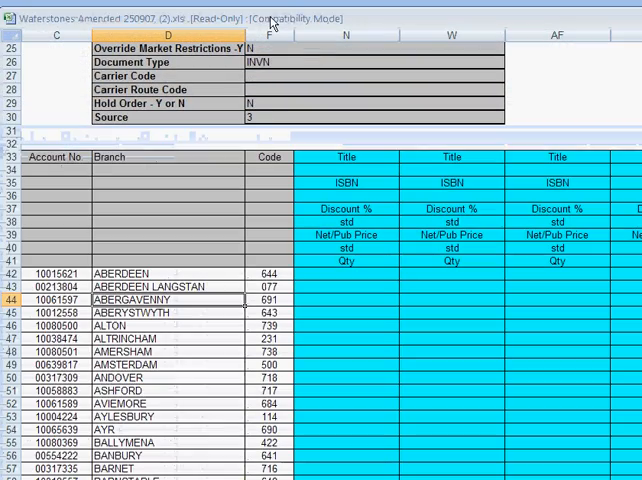
left_click(336, 276)
type("=")
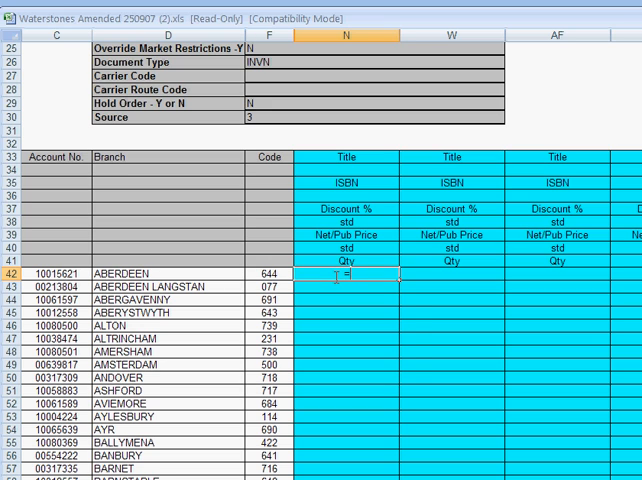
type("vlookup(")
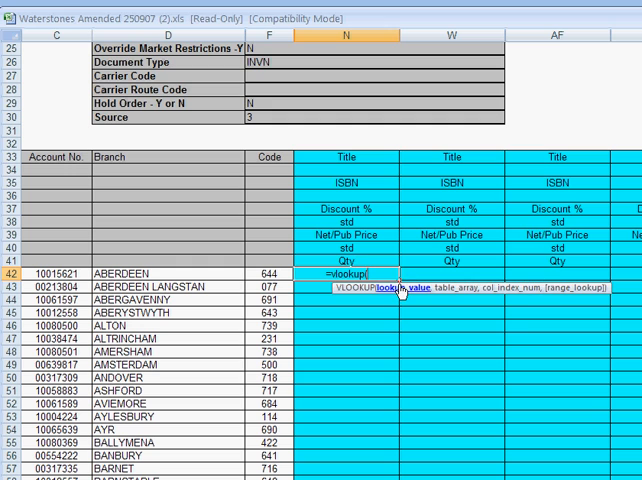
mouse_move(396, 290)
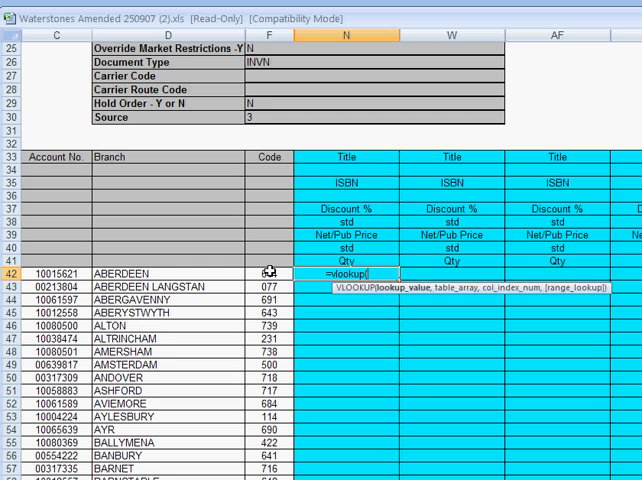
left_click(268, 272)
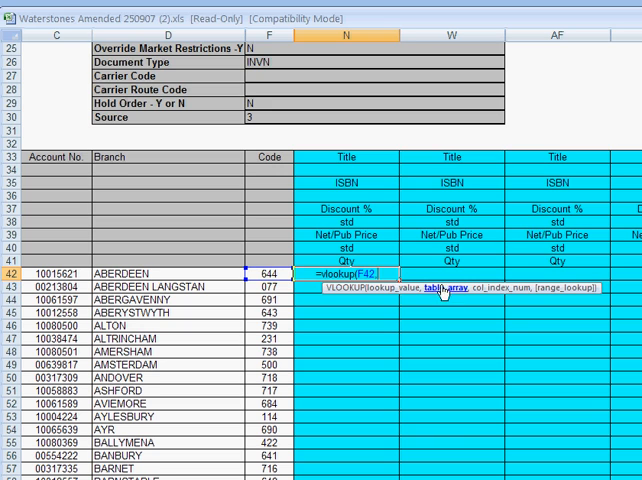
mouse_move(388, 244)
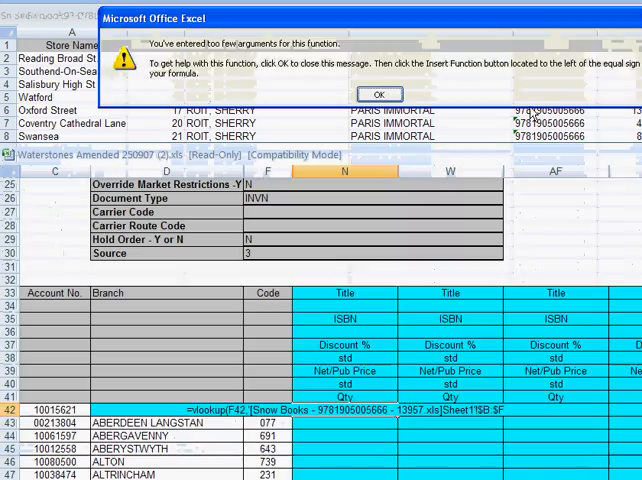
- Dismiss Excel's too-few-arguments warning, leaving the formula unfinished
left_click(380, 92)
type(",")
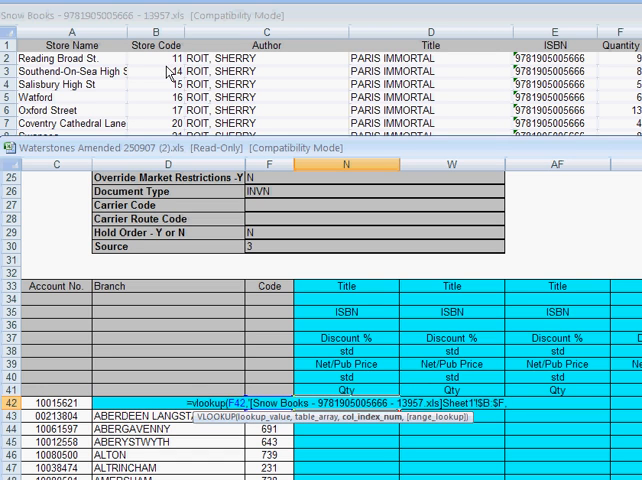
mouse_move(168, 62)
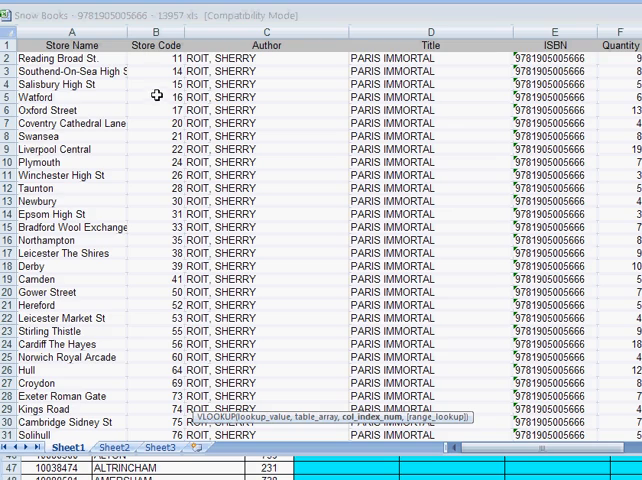
mouse_move(550, 96)
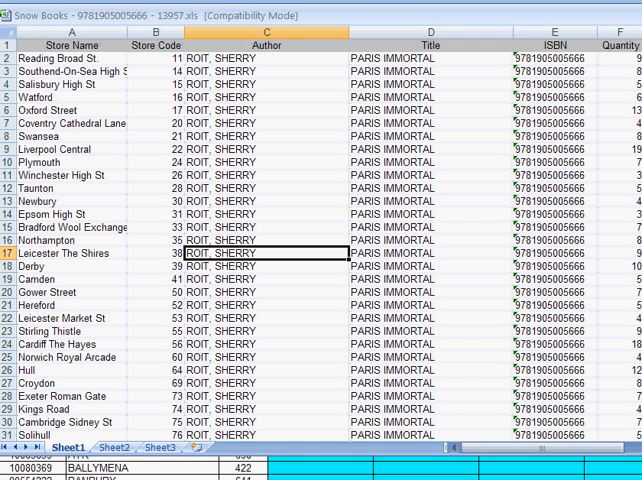
- Review the filled-down quantity column showing store quantities and #N/A results per branch
scroll("down", 3)
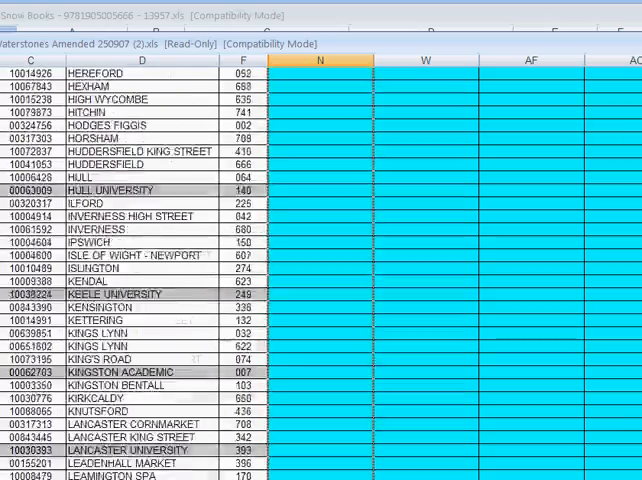
scroll("down", 3)
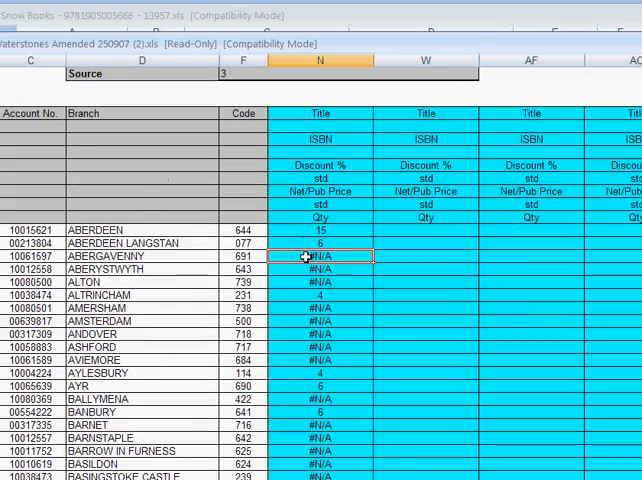
left_click(316, 280)
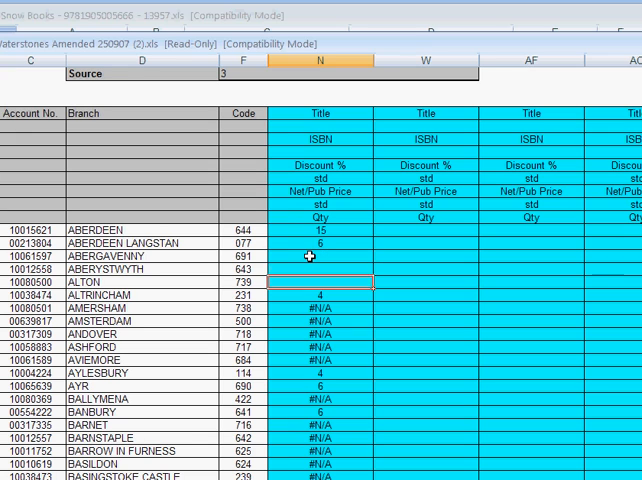